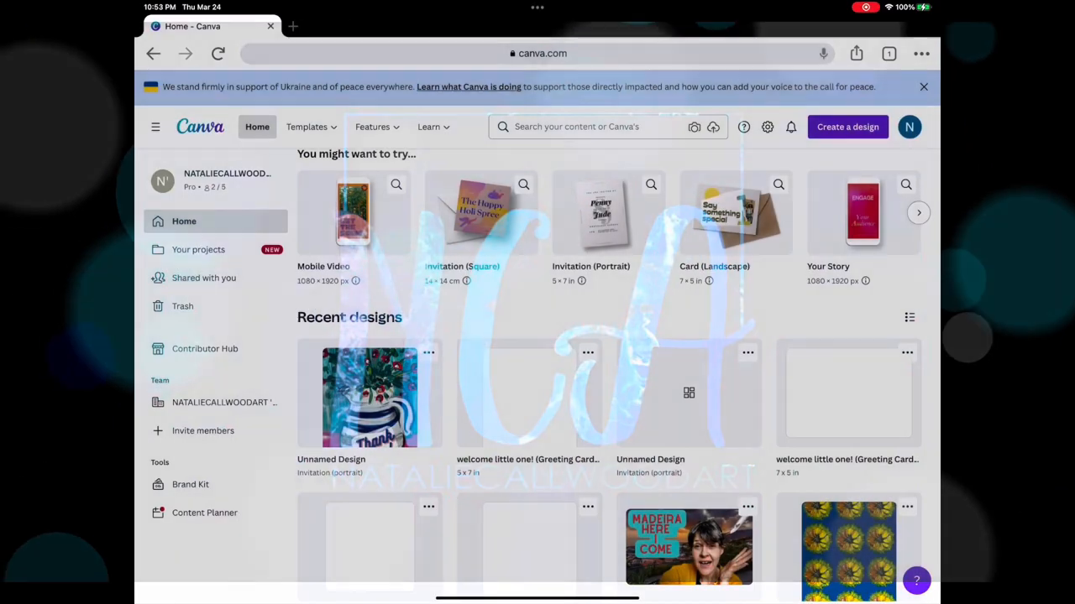
- Create a blank Invitation (Portrait) design from the home page search suggestions
{"action": "left_click", "coordinate": [588, 126]}
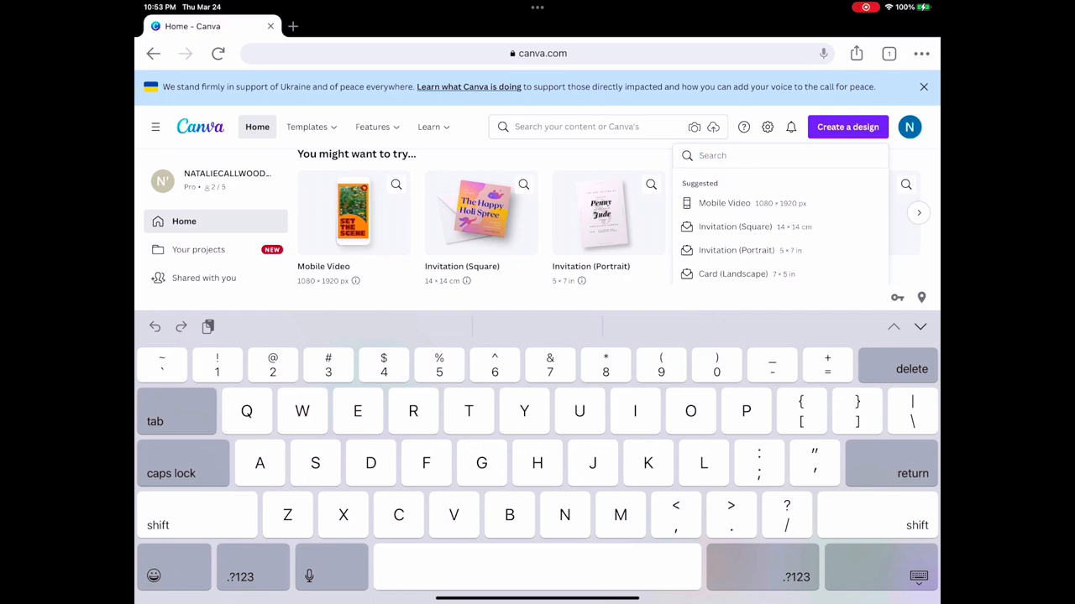
{"action": "left_click", "coordinate": [772, 154]}
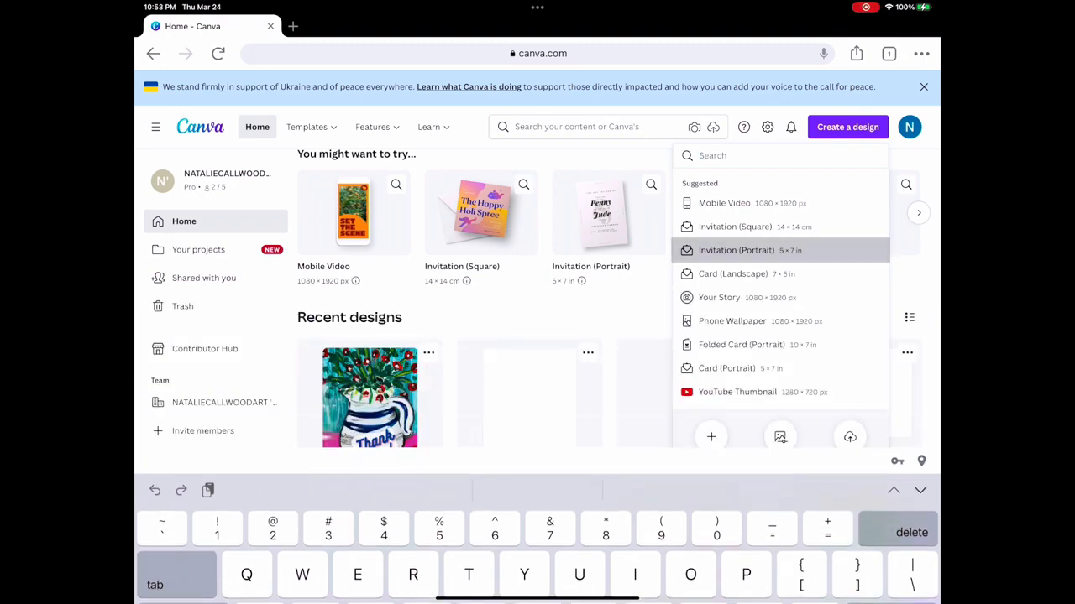
{"action": "left_click", "coordinate": [736, 251]}
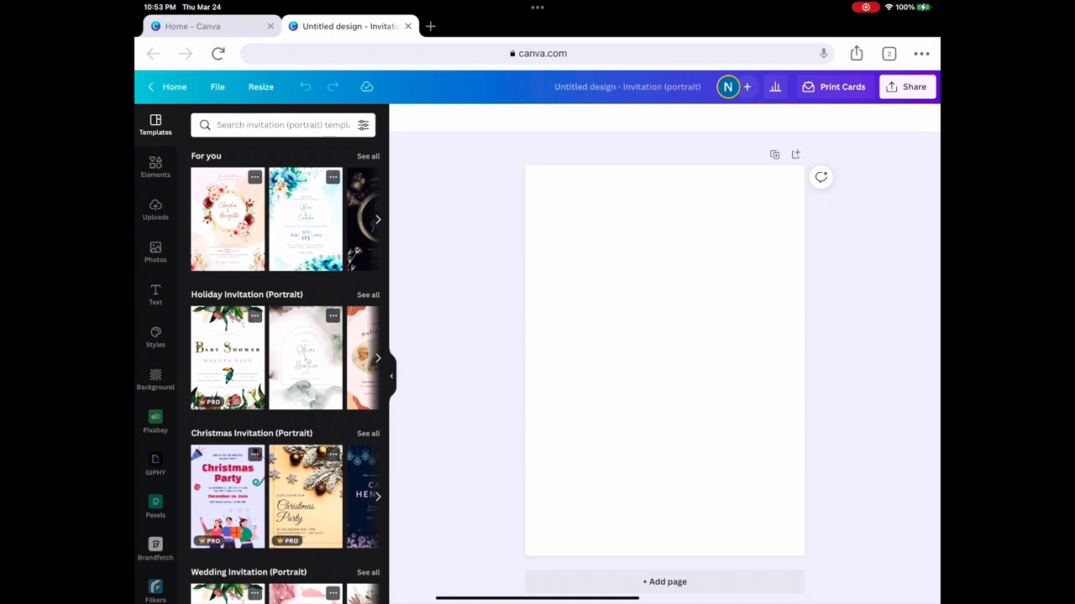
- Add the uploaded flowers-in-striped-jug painting and enlarge it to cover the page
{"action": "left_click", "coordinate": [155, 210]}
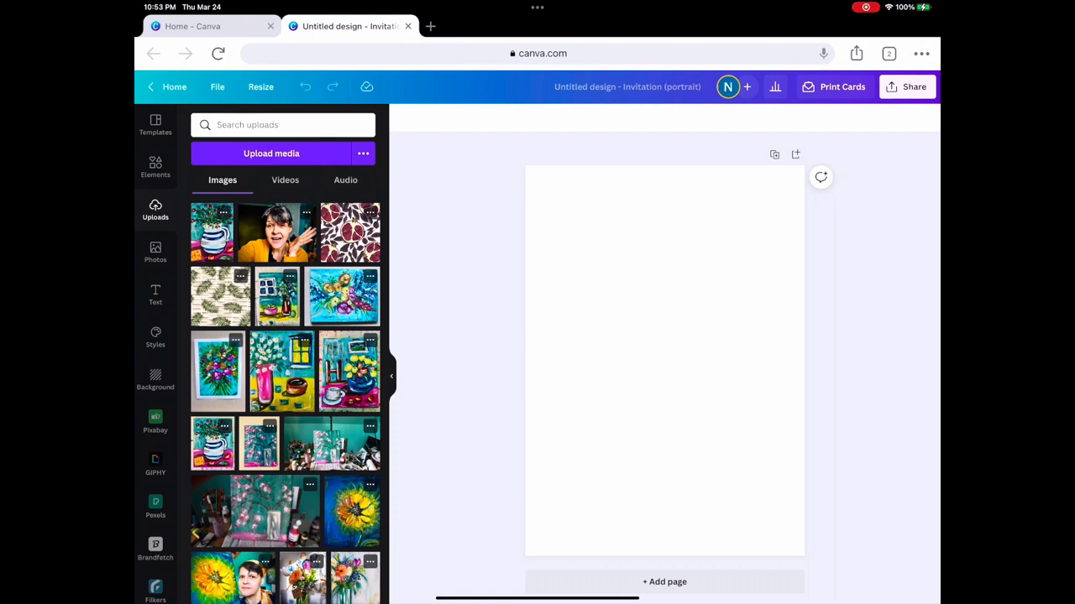
{"action": "left_click", "coordinate": [665, 361]}
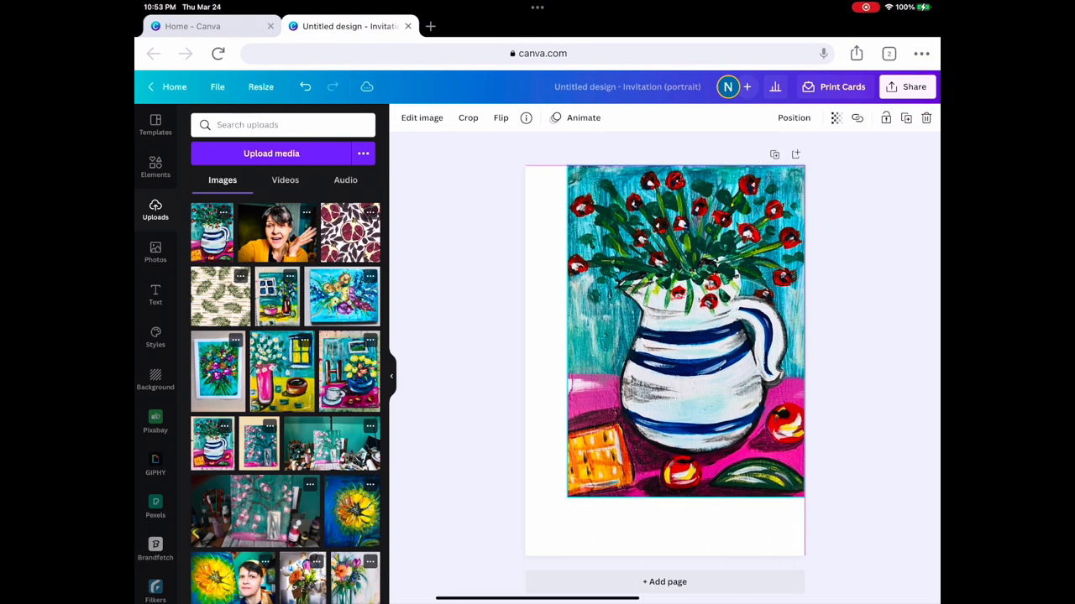
{"action": "left_click", "coordinate": [685, 332]}
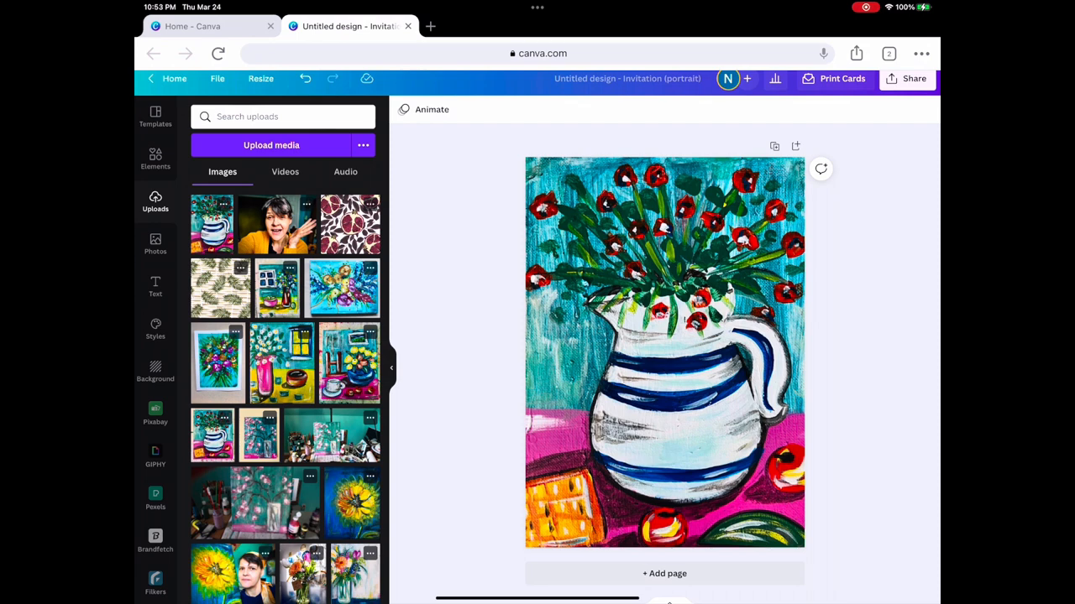
- Start a Print Cards order keeping Premium paper and Matte finish, with 1 copy
{"action": "left_click", "coordinate": [906, 79]}
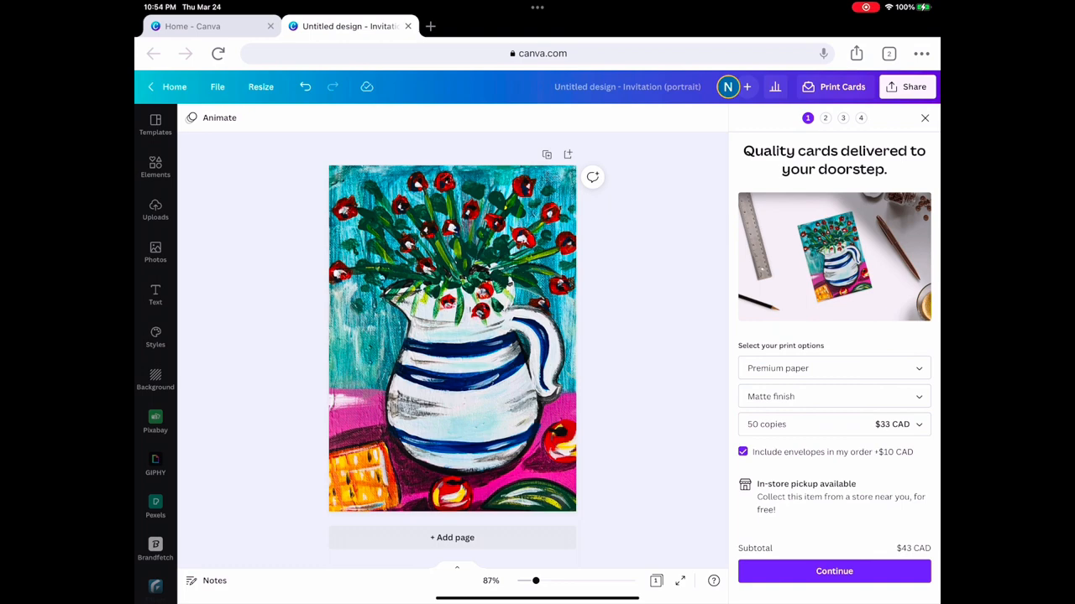
{"action": "left_click", "coordinate": [833, 368]}
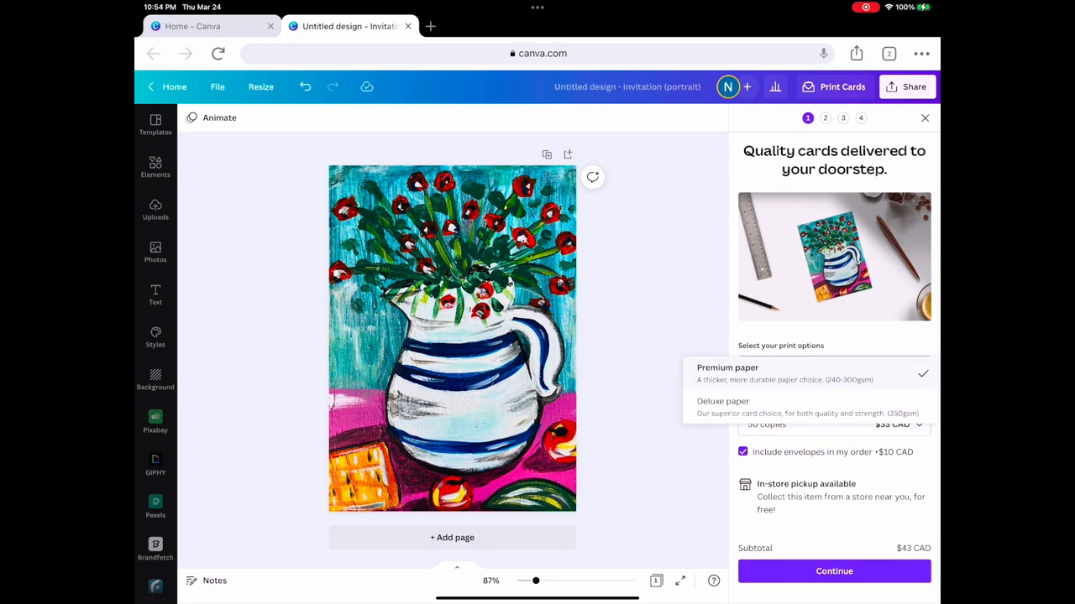
{"action": "left_click", "coordinate": [727, 373]}
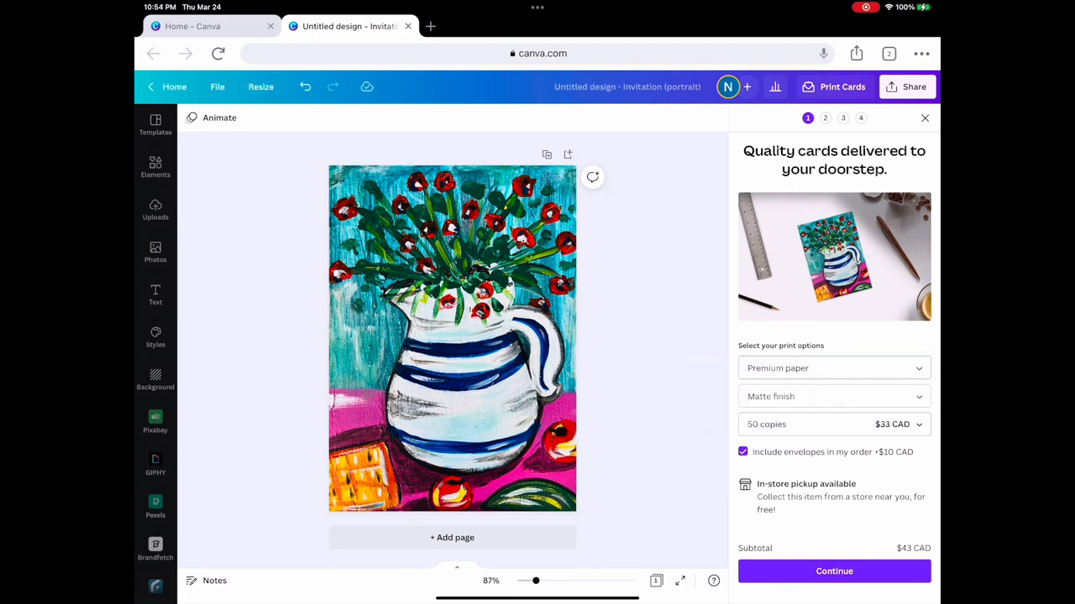
{"action": "left_click", "coordinate": [831, 423]}
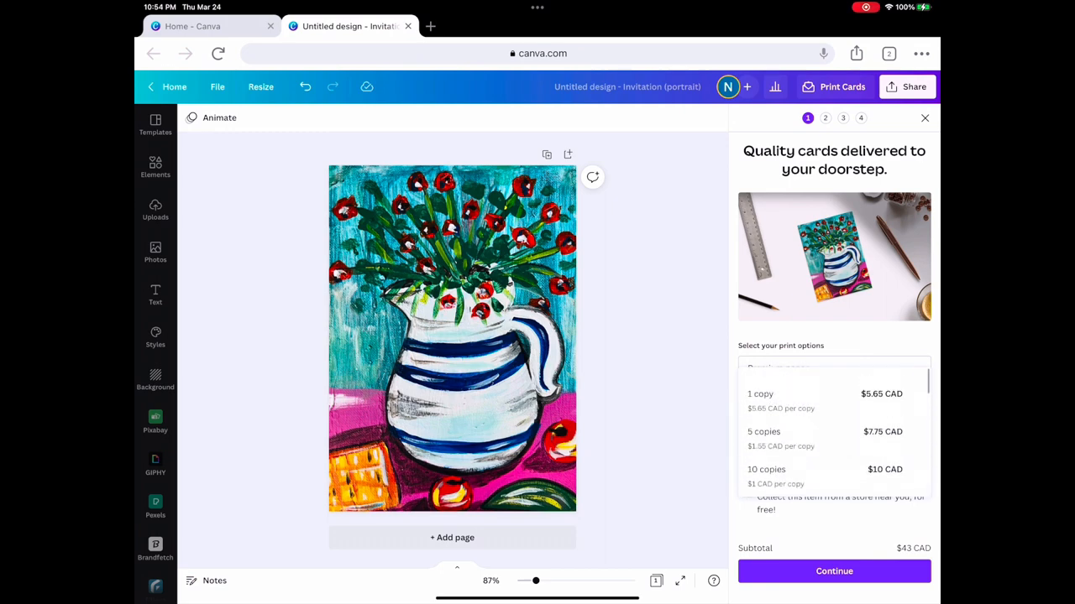
{"action": "scroll", "scroll_direction": "down", "scroll_amount": 3}
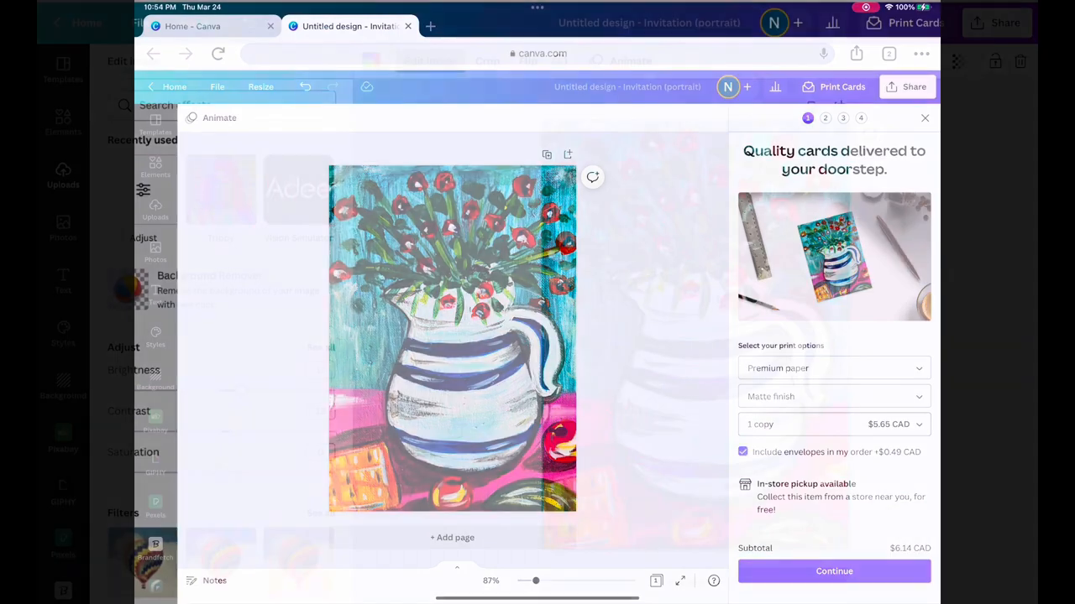
- Adjust the painting to brightness 20 and contrast 12 in Edit image
{"action": "left_click", "coordinate": [924, 117]}
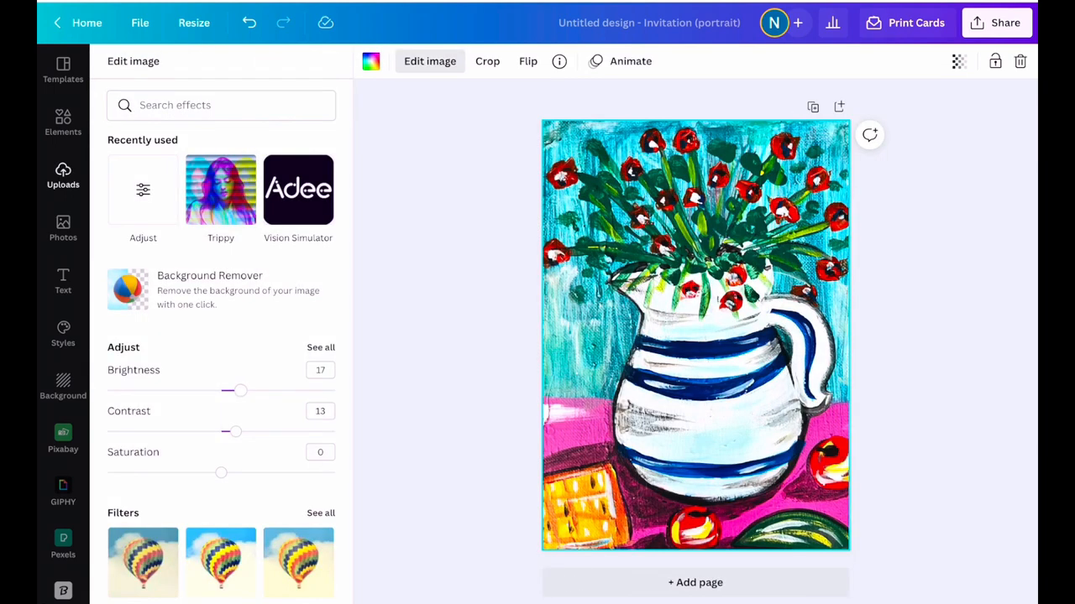
{"action": "left_click_drag", "start_coordinate": [240, 390], "coordinate": [244, 389]}
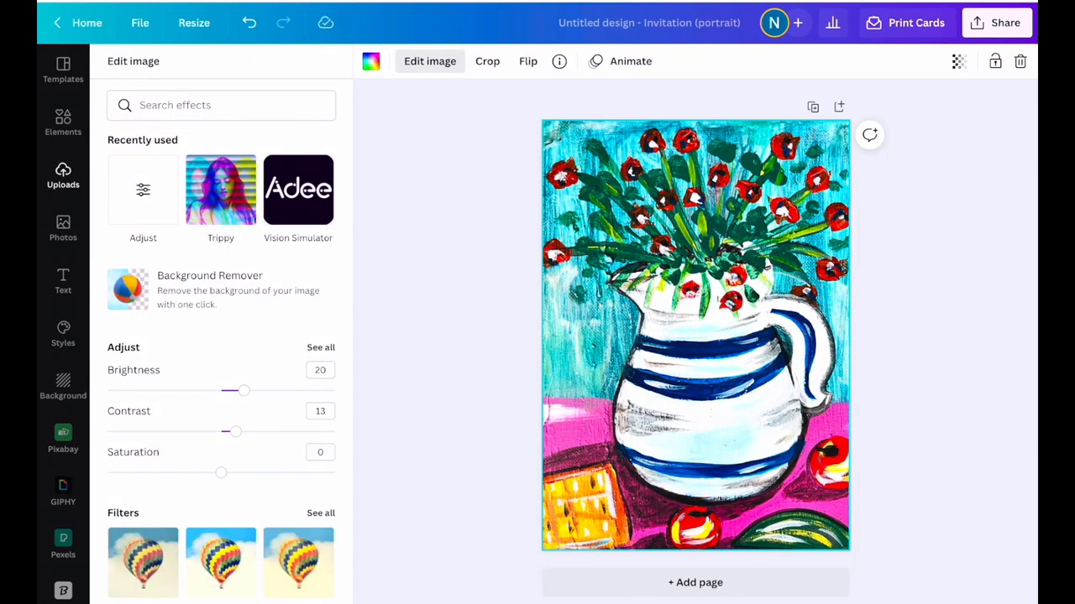
{"action": "left_click_drag", "start_coordinate": [235, 431], "coordinate": [244, 432]}
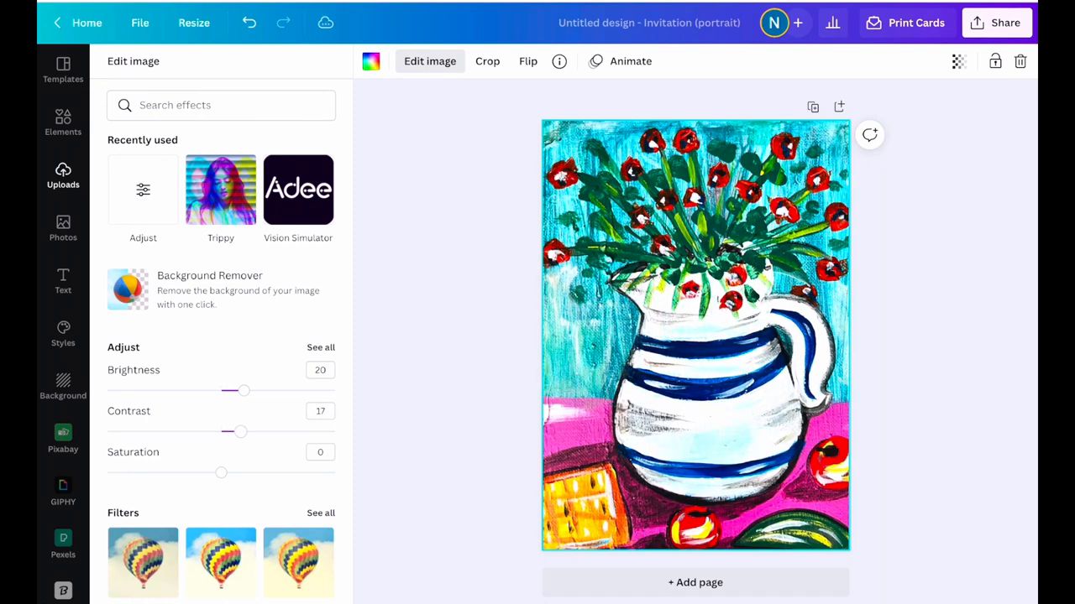
{"action": "left_click_drag", "start_coordinate": [243, 431], "coordinate": [233, 431]}
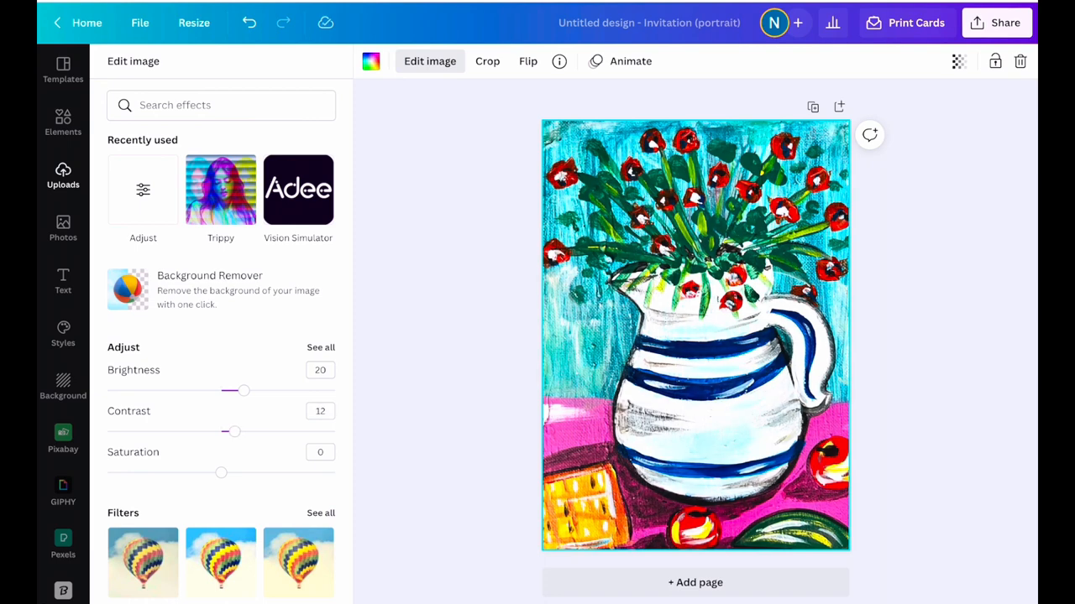
{"action": "left_click", "coordinate": [62, 282]}
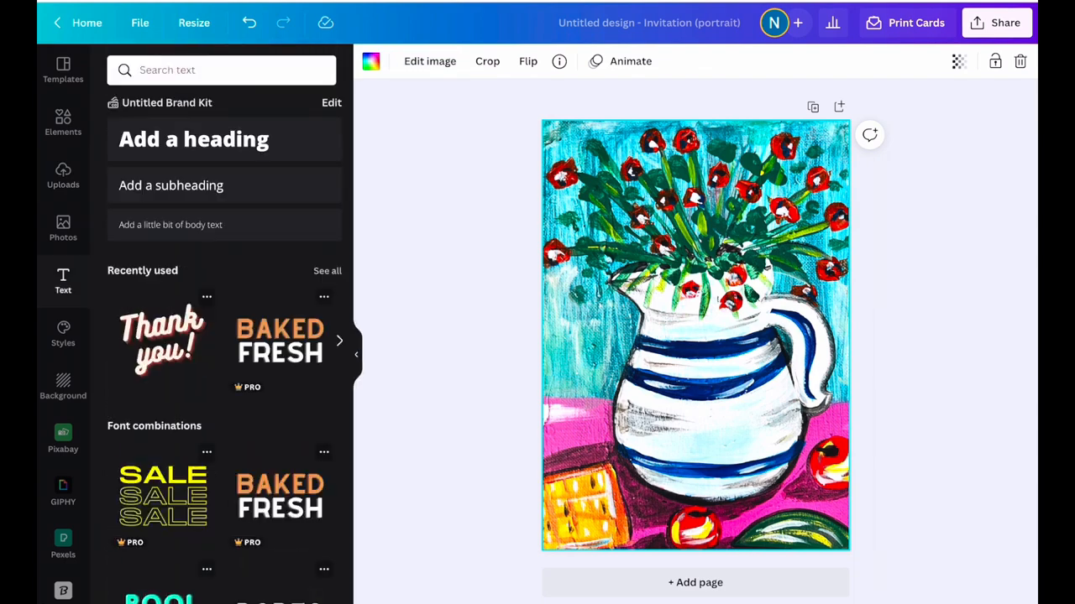
- Add the recently used 'Thank you!' script text and a rectangle shape from Elements
{"action": "left_click", "coordinate": [161, 340]}
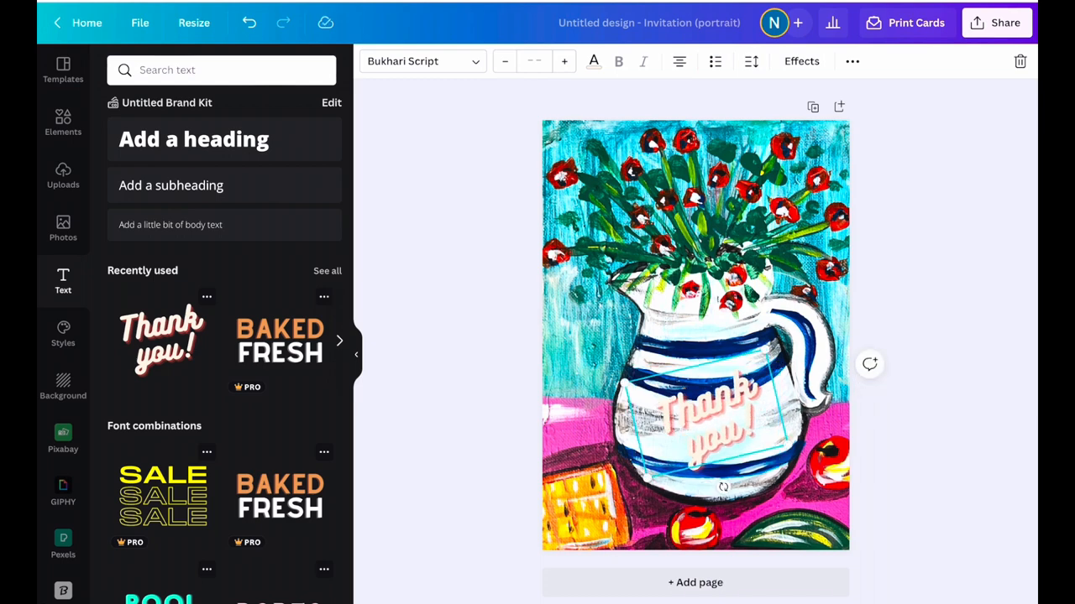
{"action": "left_click", "coordinate": [63, 118]}
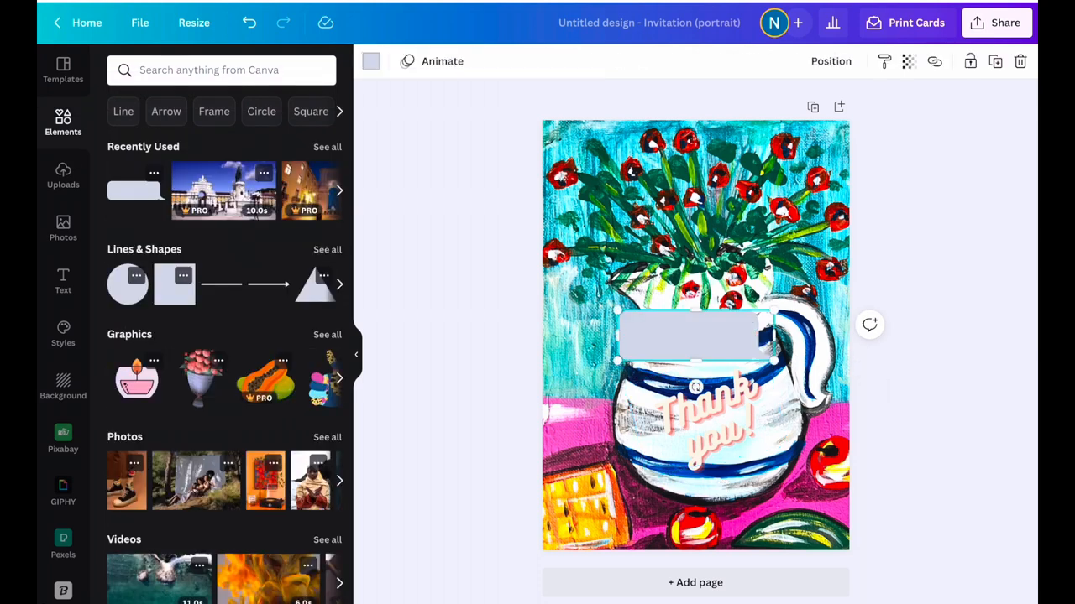
- Position and resize the rectangle behind the text, colour it white with transparency 85
{"action": "left_click_drag", "start_coordinate": [695, 336], "coordinate": [706, 420]}
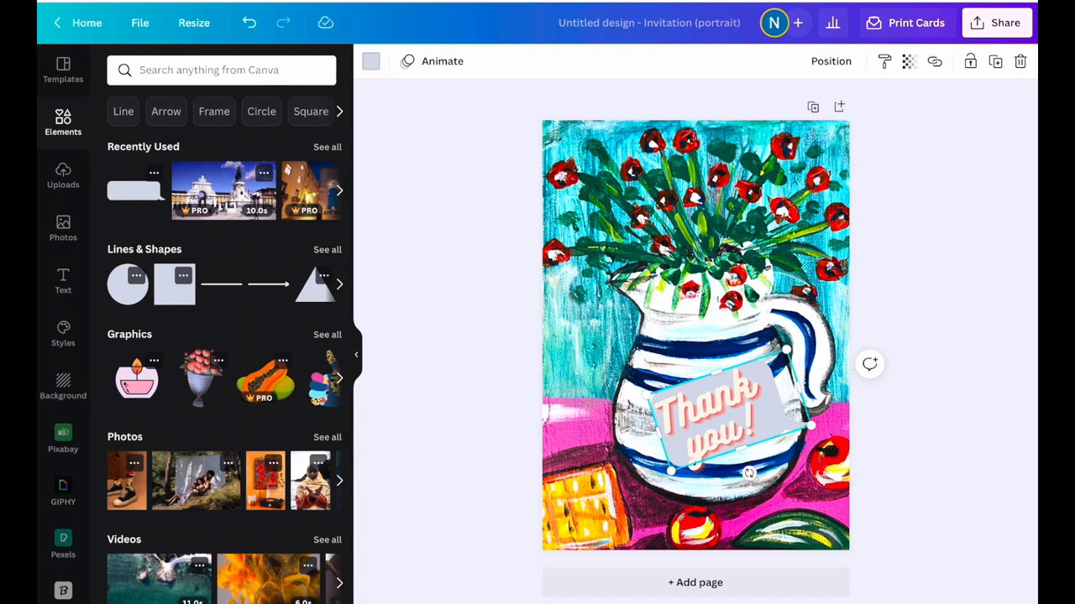
{"action": "left_click_drag", "start_coordinate": [749, 474], "coordinate": [744, 481]}
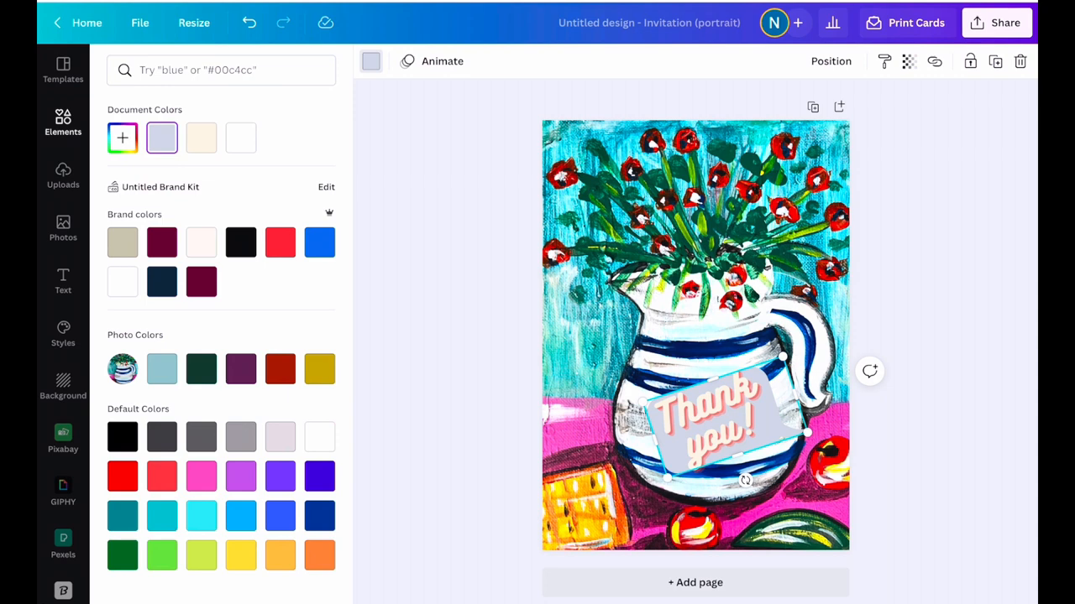
{"action": "left_click", "coordinate": [240, 138]}
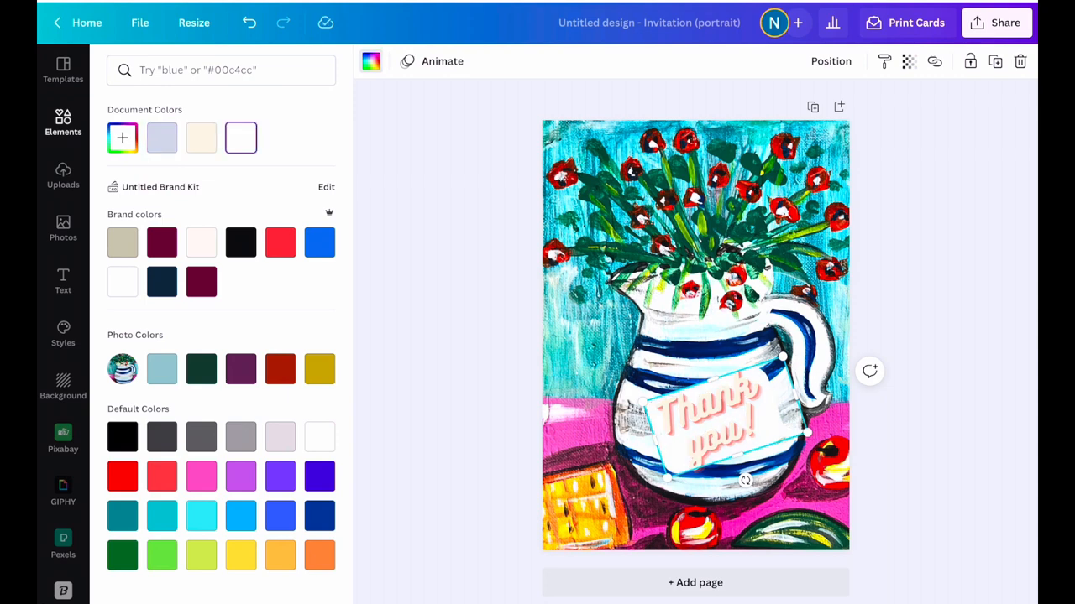
{"action": "left_click", "coordinate": [907, 61]}
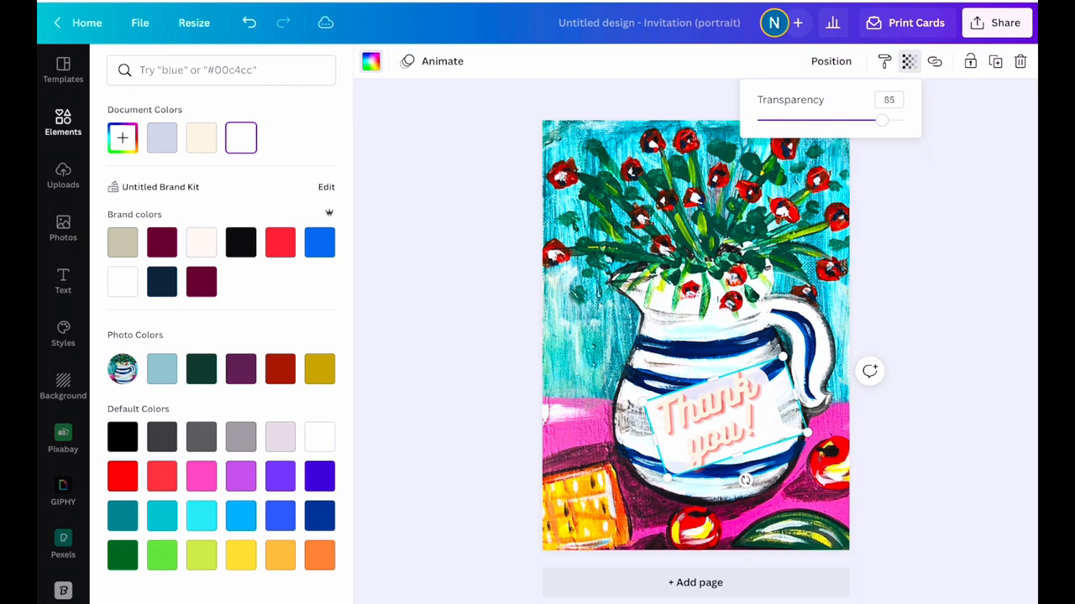
{"action": "left_click_drag", "start_coordinate": [880, 121], "coordinate": [878, 121]}
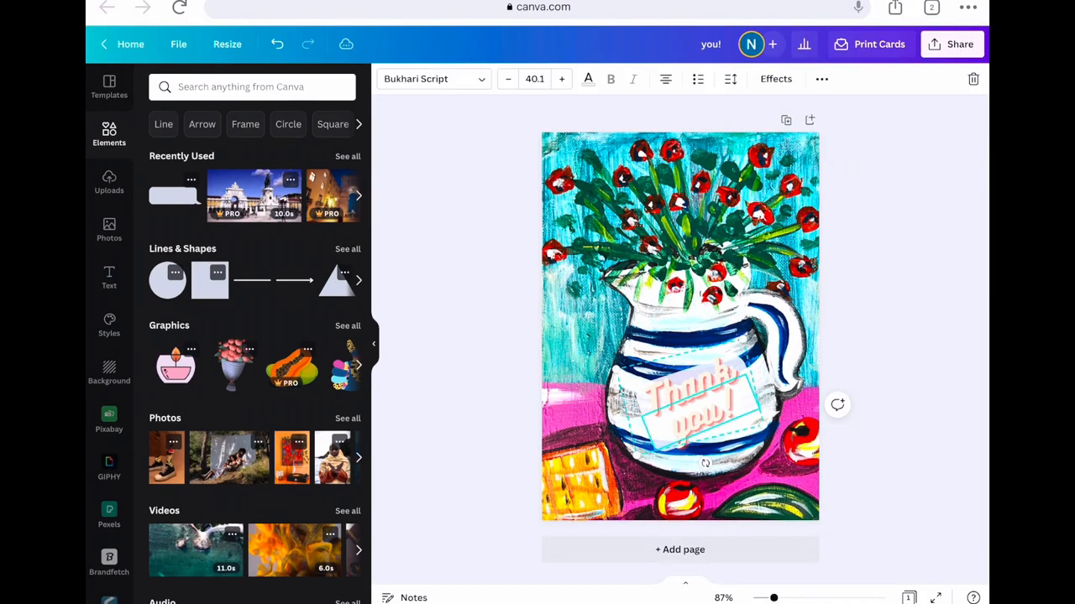
- Colour the whole 'Thank you!' text dark blue at font size 44.5, then open Share
{"action": "left_click", "coordinate": [588, 79]}
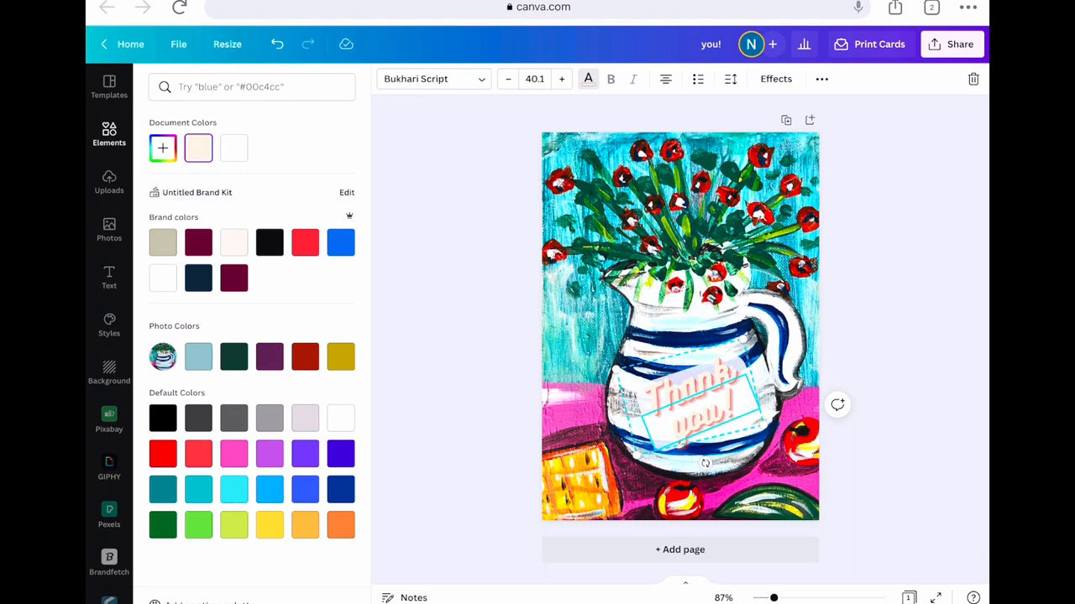
{"action": "left_click", "coordinate": [339, 490]}
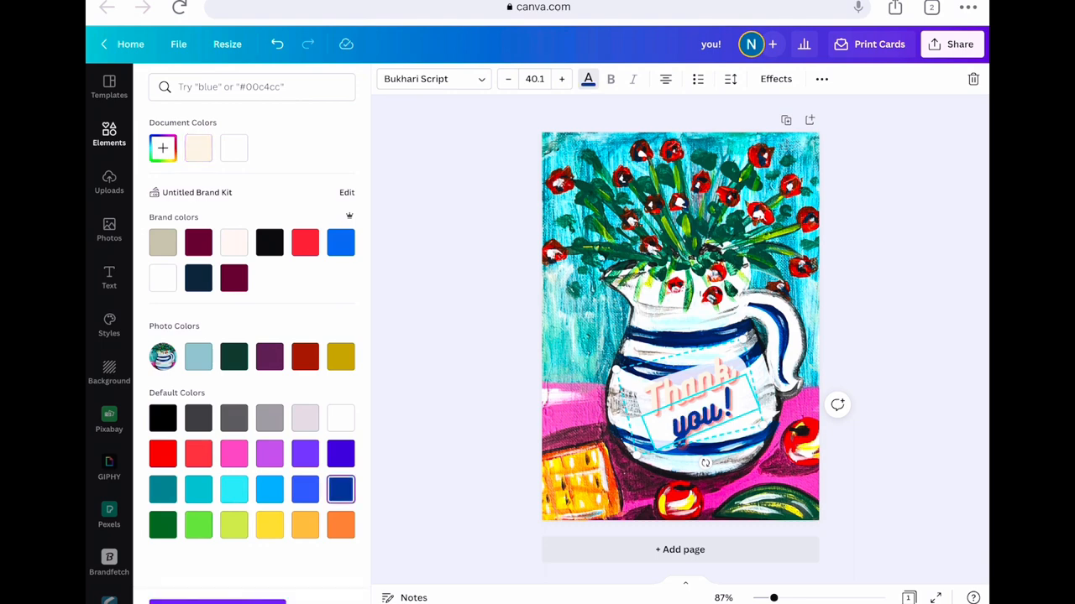
{"action": "left_click", "coordinate": [561, 79]}
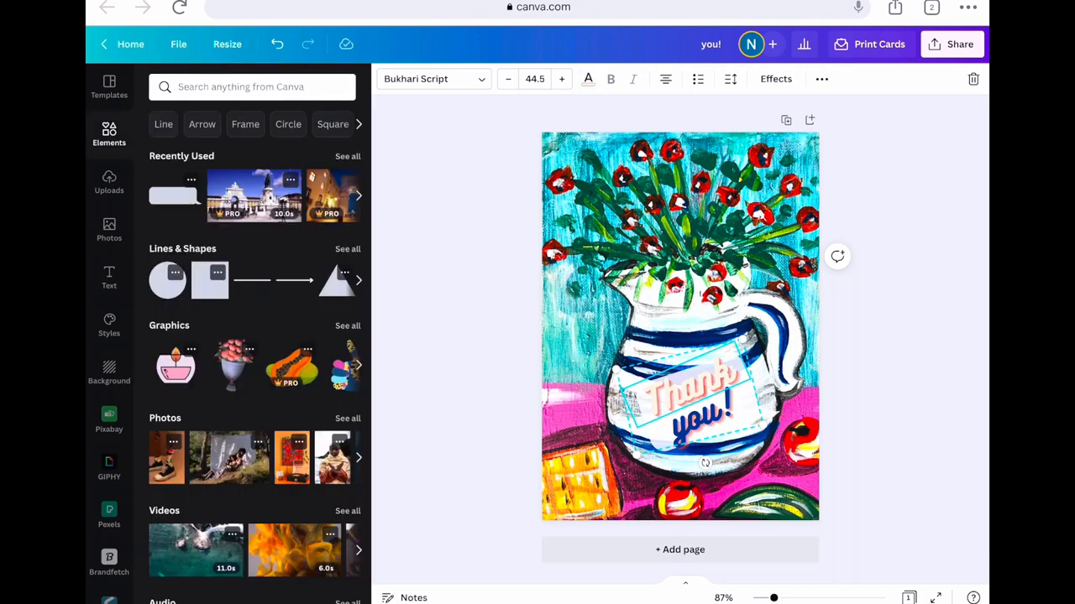
{"action": "left_click", "coordinate": [588, 79]}
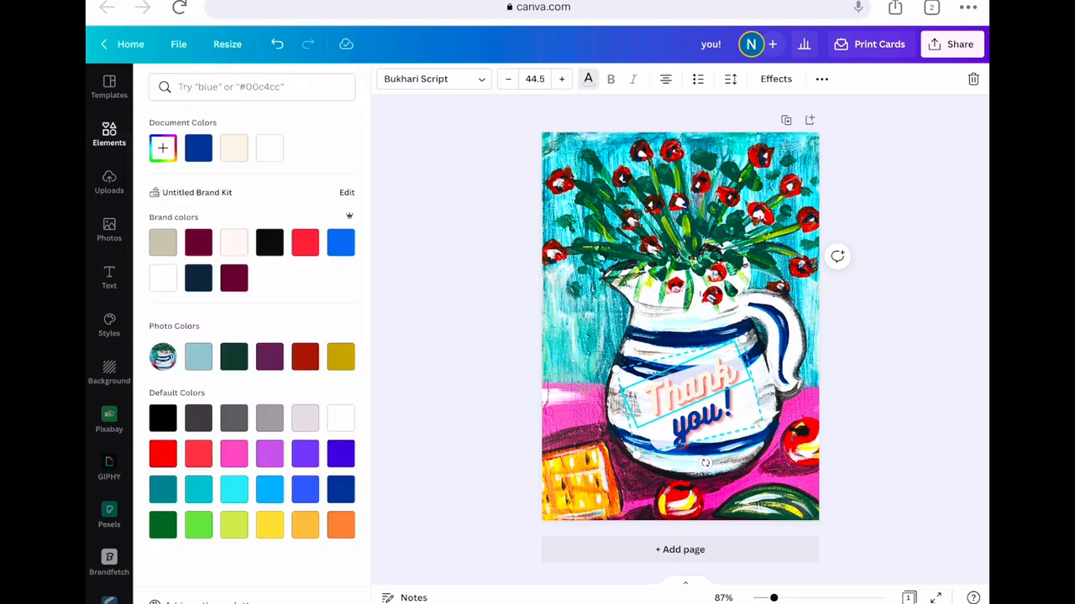
{"action": "left_click", "coordinate": [198, 148]}
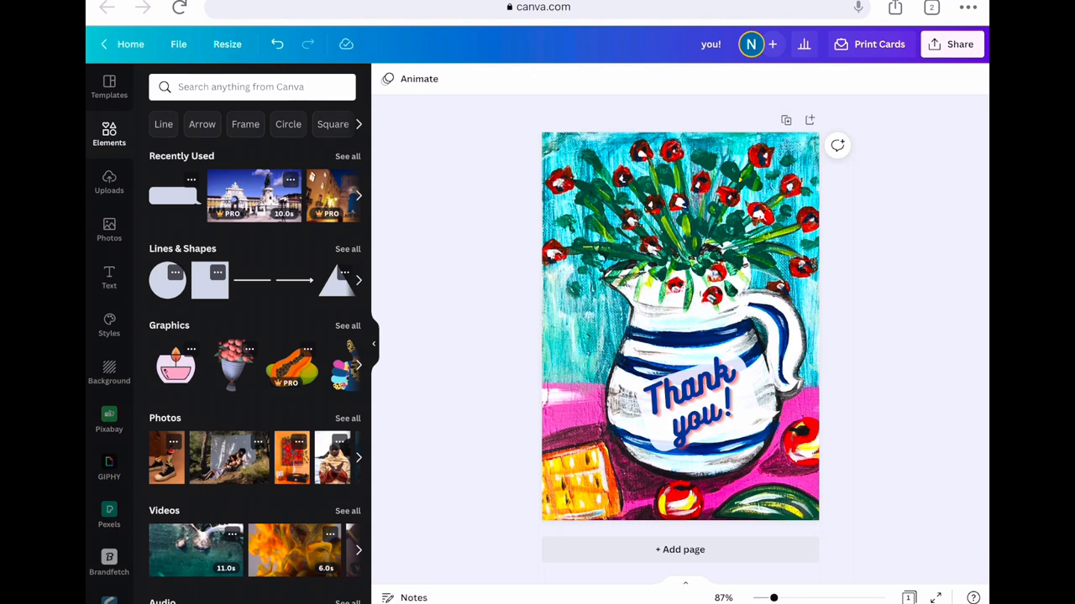
{"action": "left_click", "coordinate": [950, 44]}
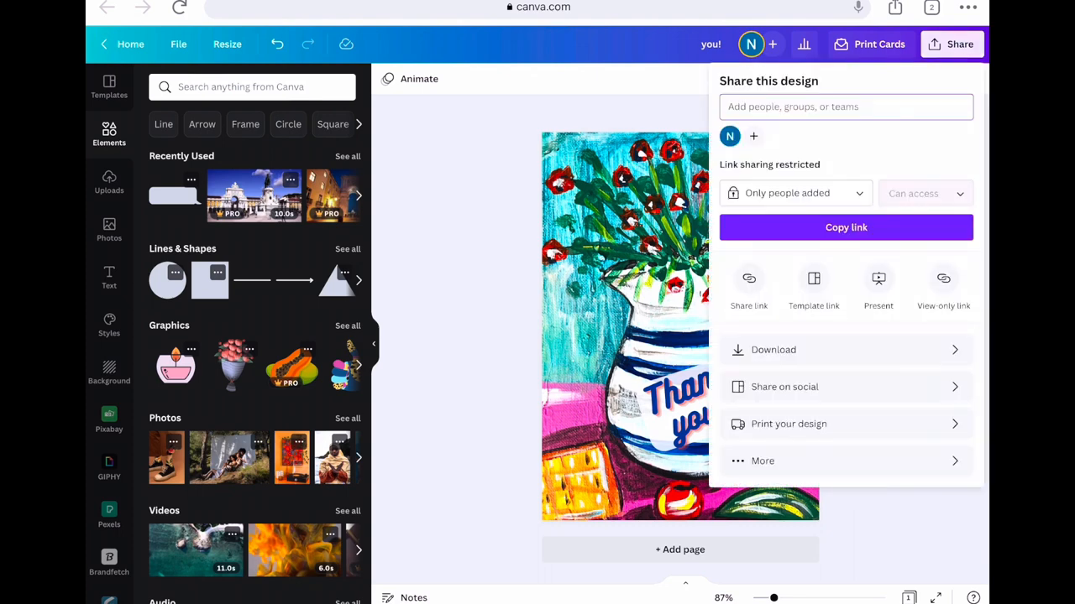